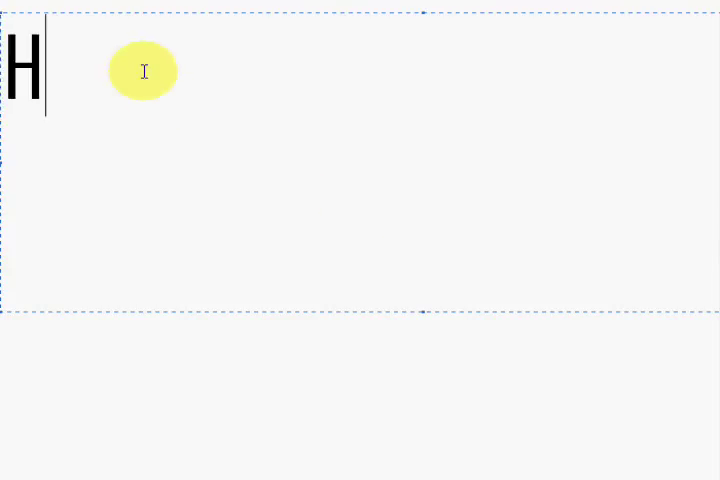
# Write the caption 'Hello this is a great stress releif game i' with a typo correction
pyautogui.write('ello')
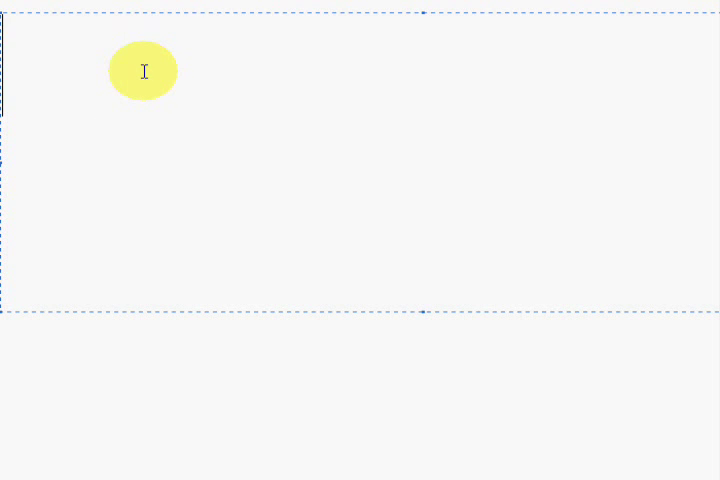
pyautogui.write('this is a g')
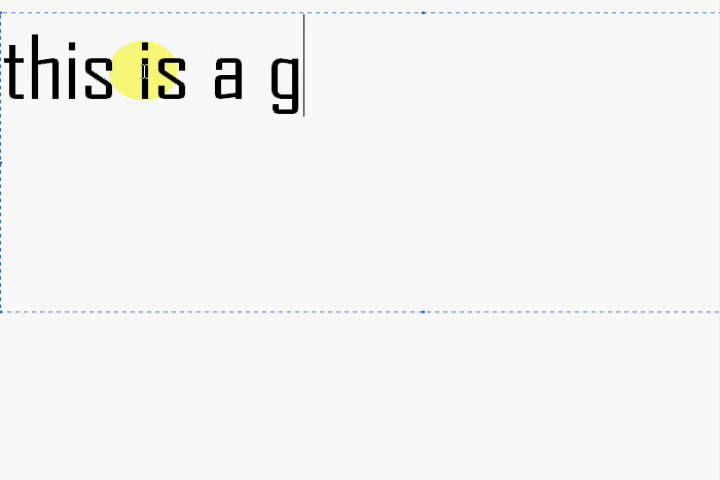
pyautogui.write('reat s')
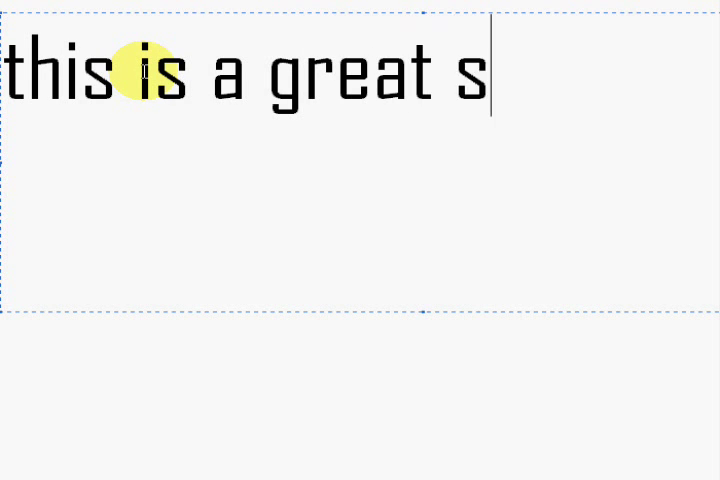
pyautogui.write('tress')
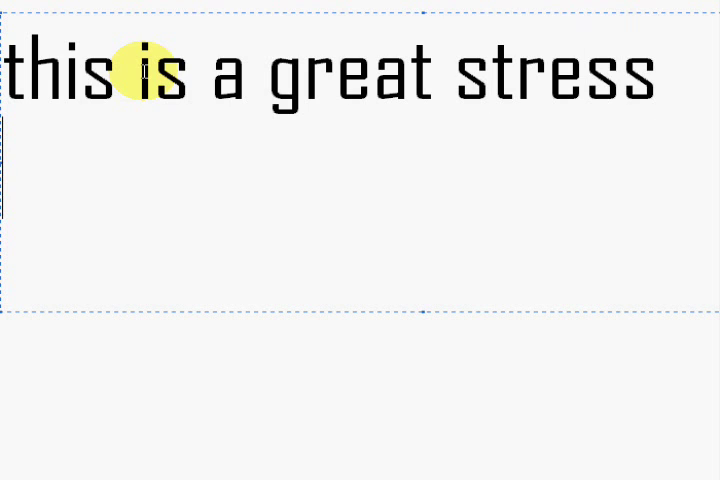
pyautogui.write('reil')
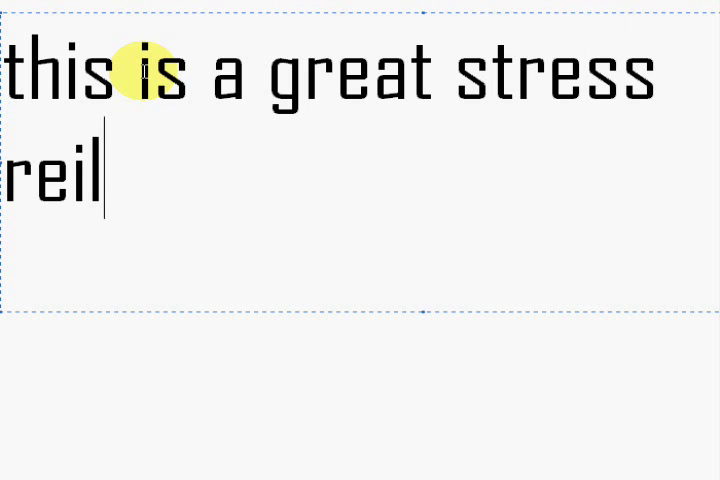
pyautogui.write('eif game i like 2 p')
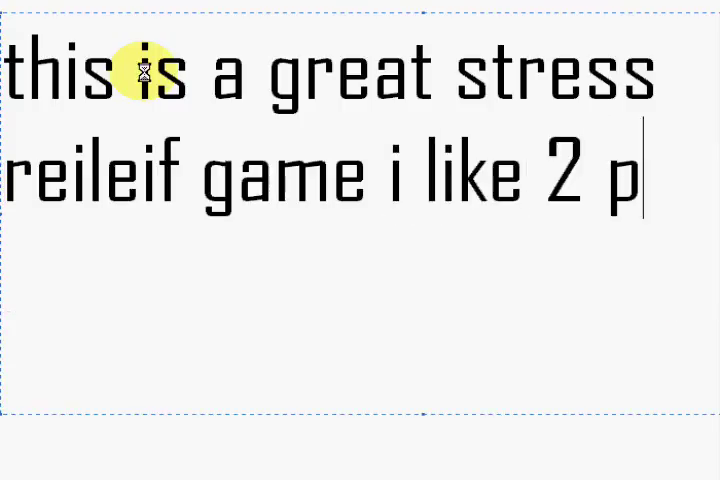
pyautogui.write('la')
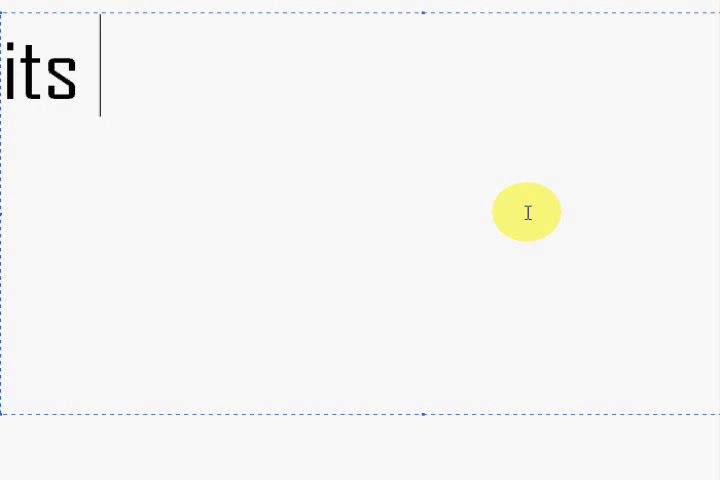
# Finish the caption with 'called Apple Shooter' and clear the text box
pyautogui.write('called')
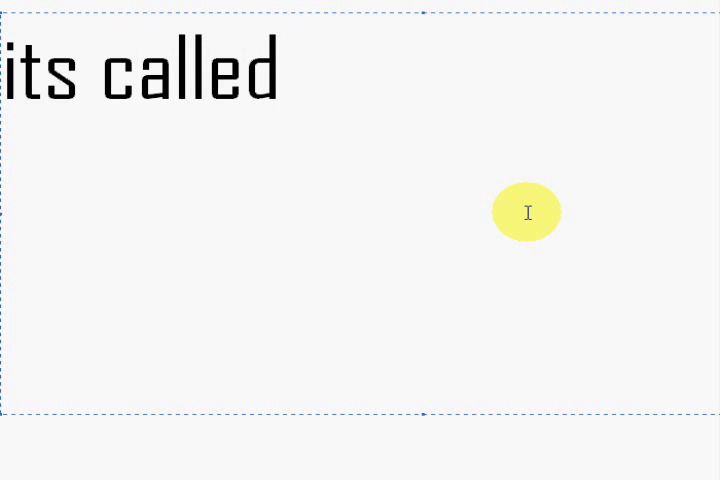
pyautogui.write('Apple S')
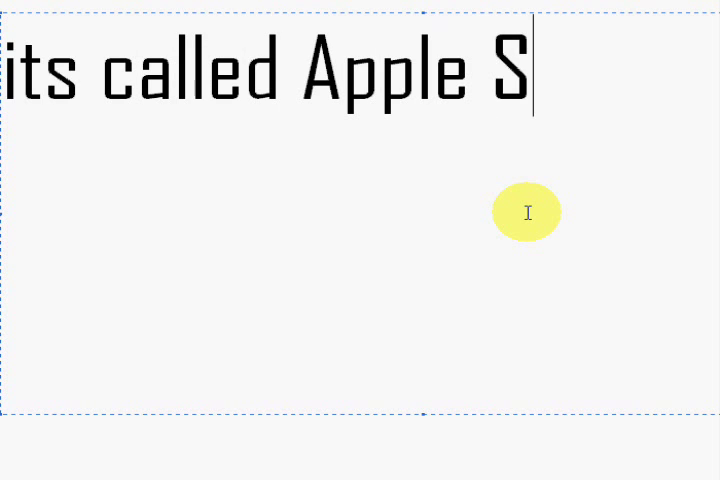
pyautogui.write('hooter')
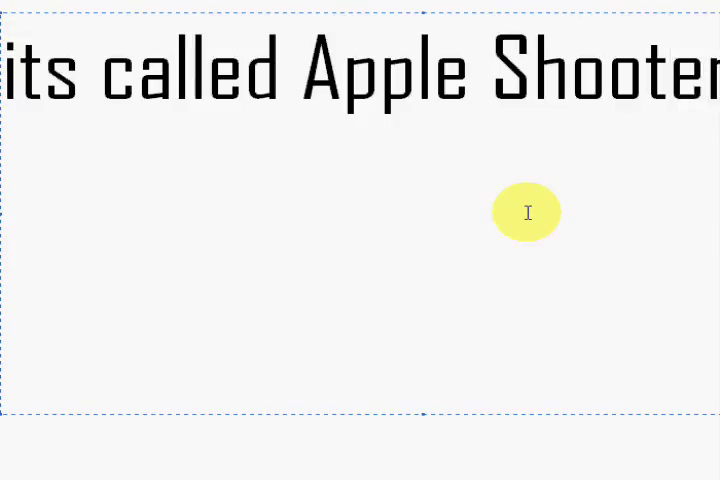
pyautogui.press('Backspace')
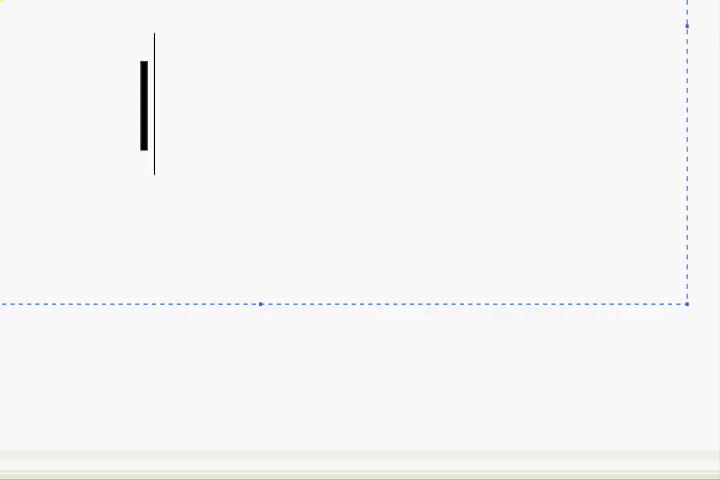
# Write the new caption text 'If you Miss'
pyautogui.write('If you Mi')
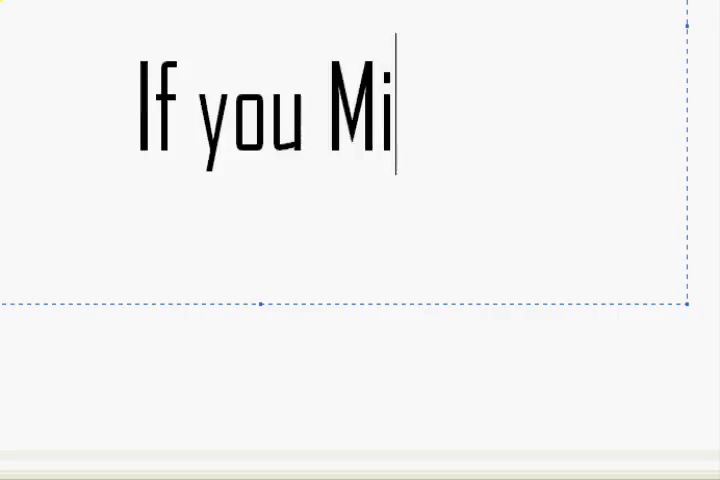
pyautogui.write('ss')
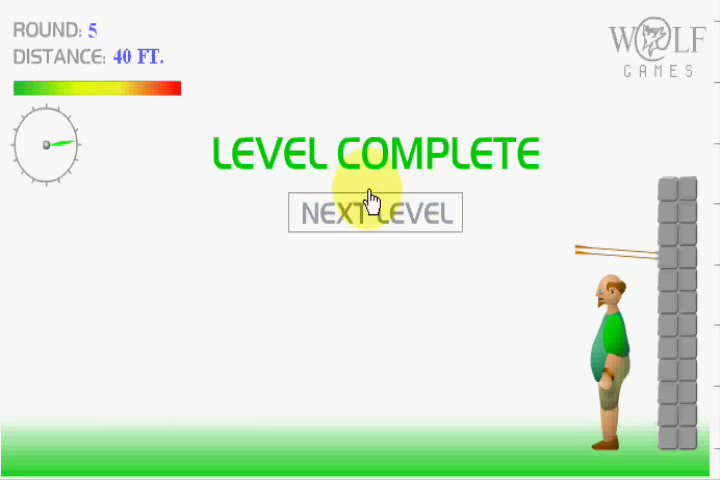
# Advance to the next level, reach game over by hitting the friend, and restart at round 1, 20 ft
pyautogui.click(374, 213)
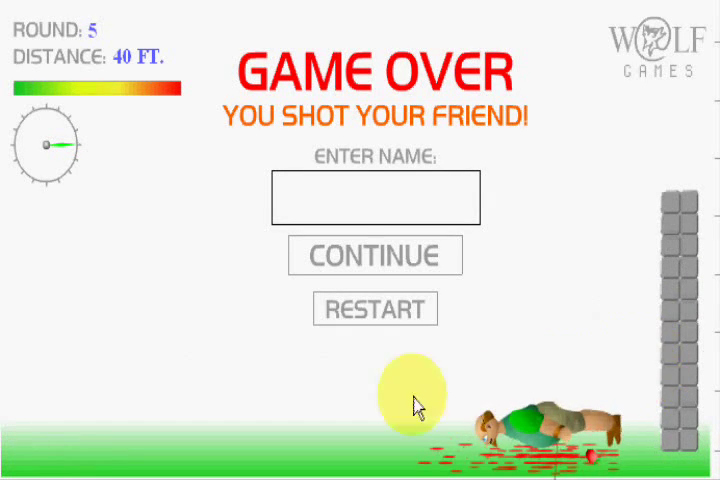
pyautogui.click(375, 308)
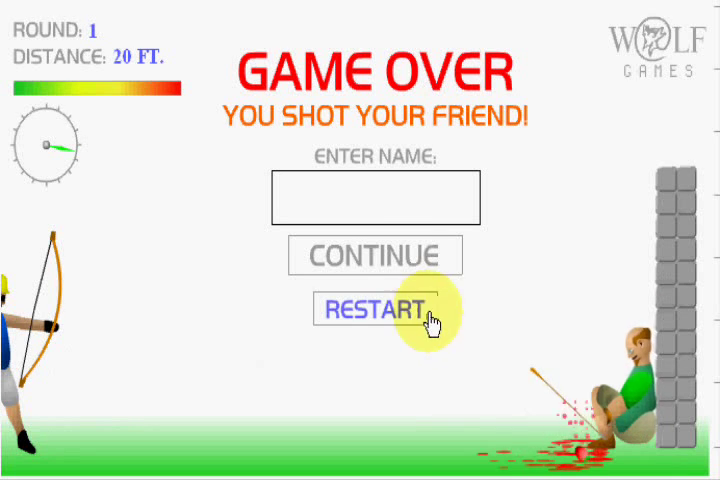
pyautogui.click(379, 310)
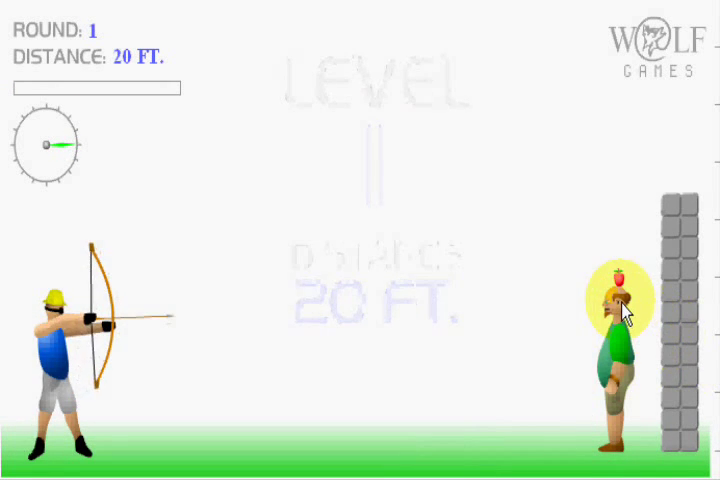